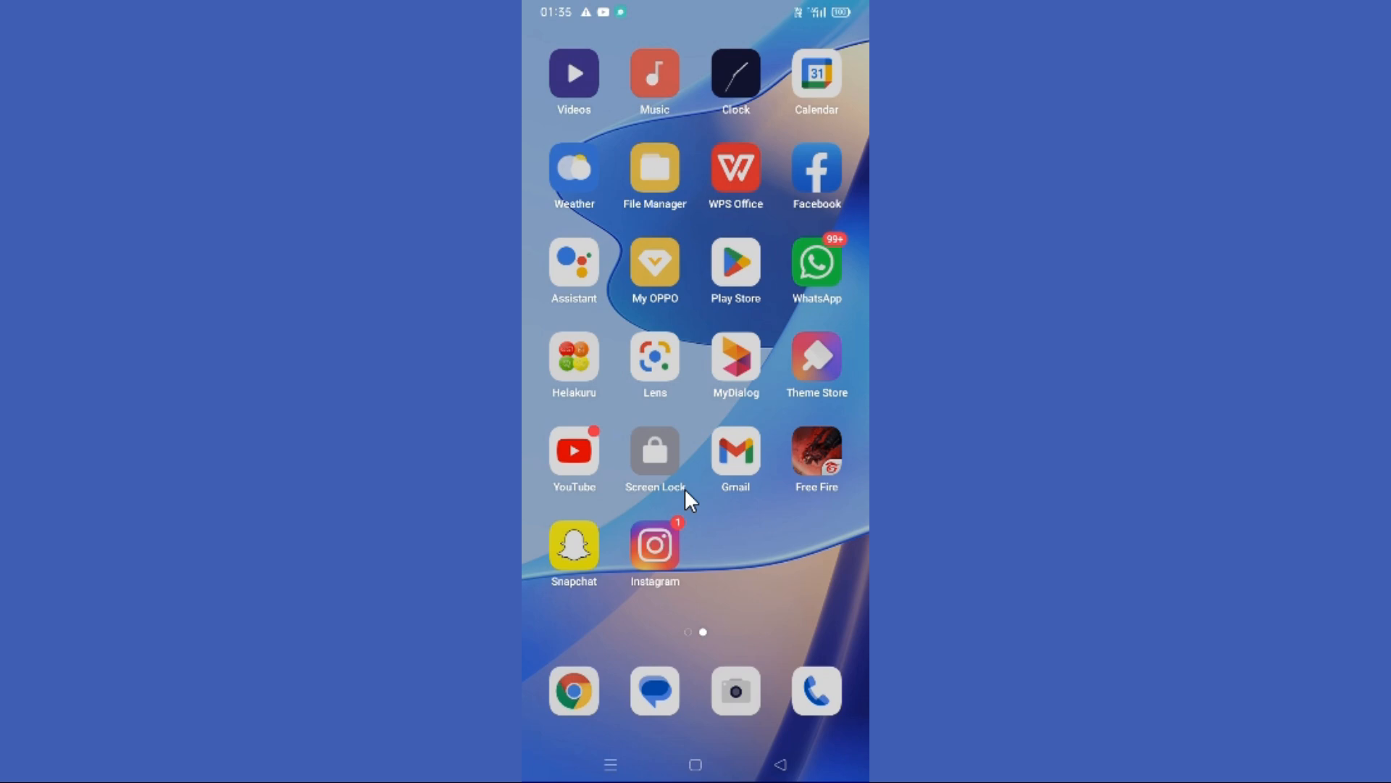
mouse_move(552, 541)
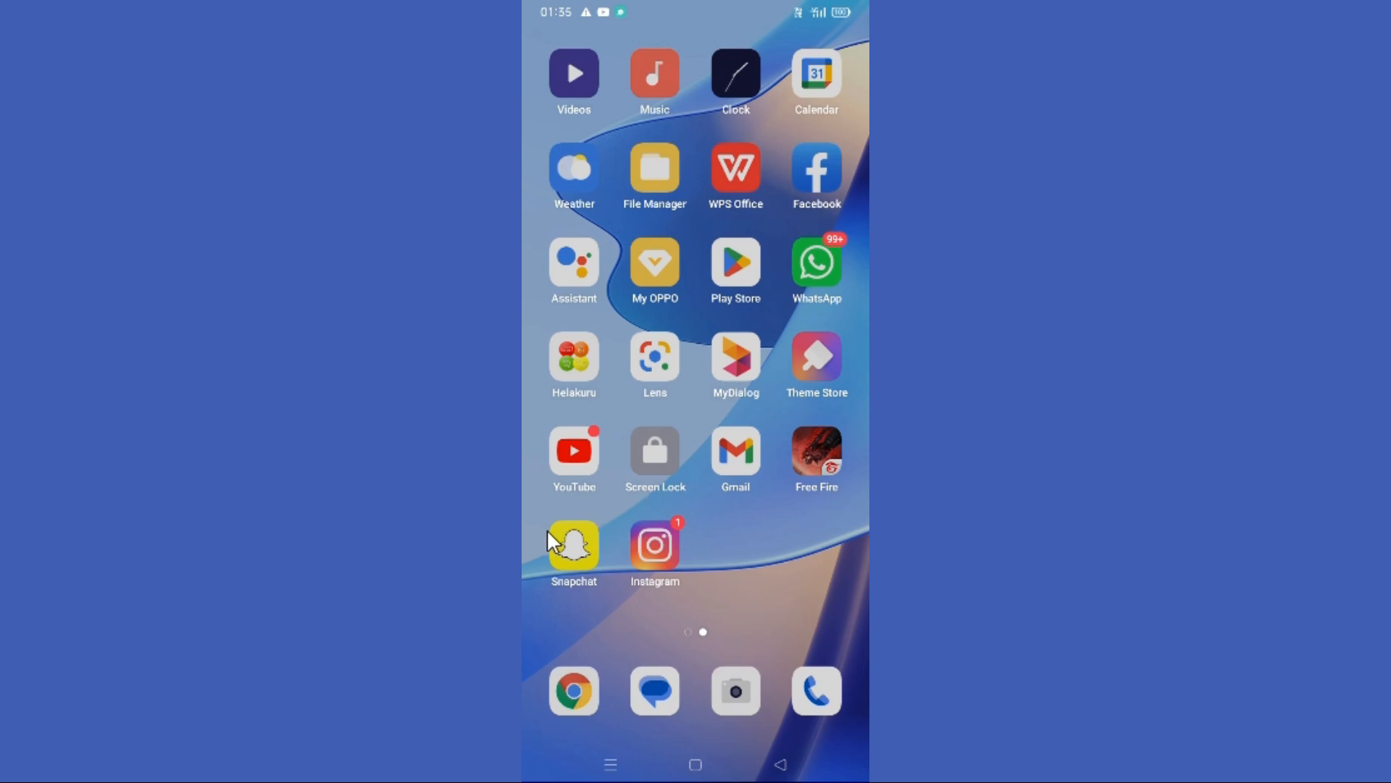
Launch Snapchat from the home screen so its camera view shows.
left_click(574, 544)
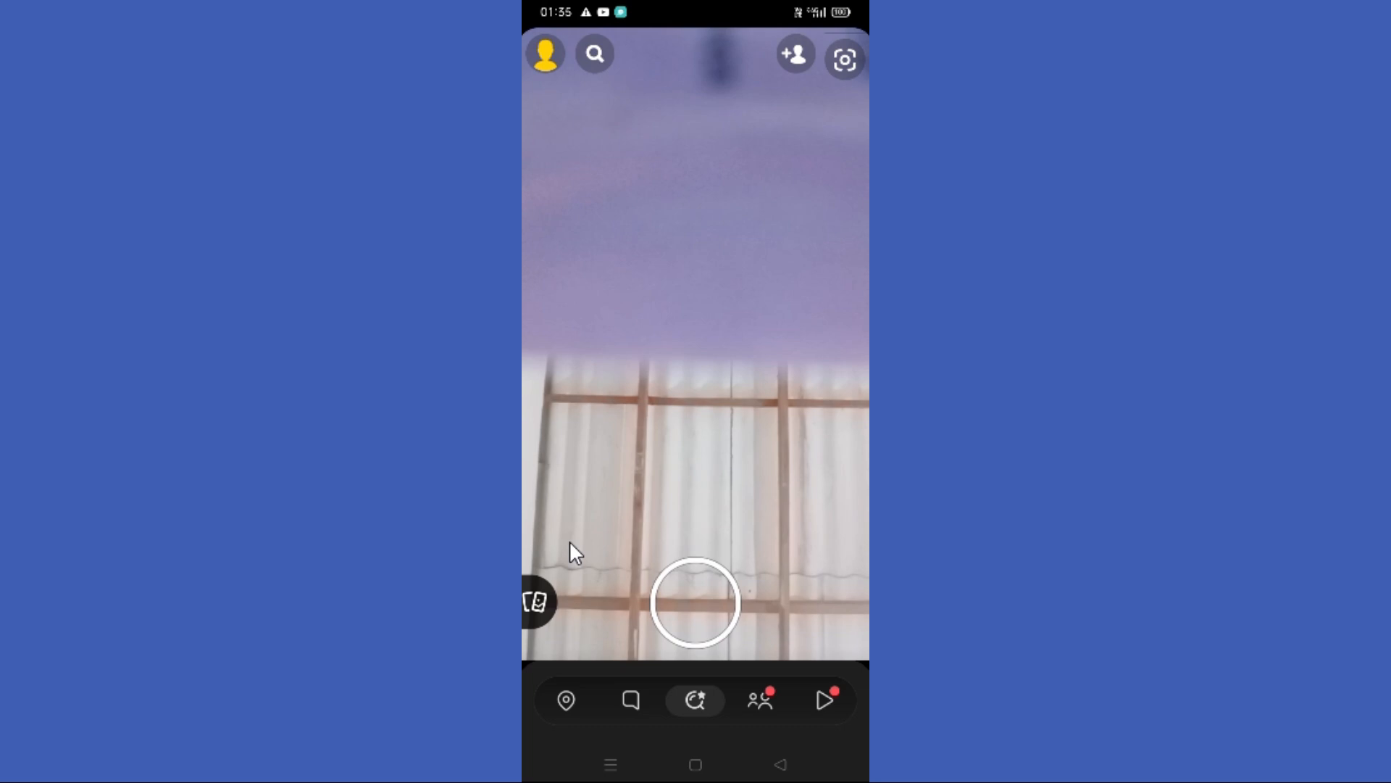
Browse the Snapchat settings list via the profile page to its end, then go Home.
left_click(543, 54)
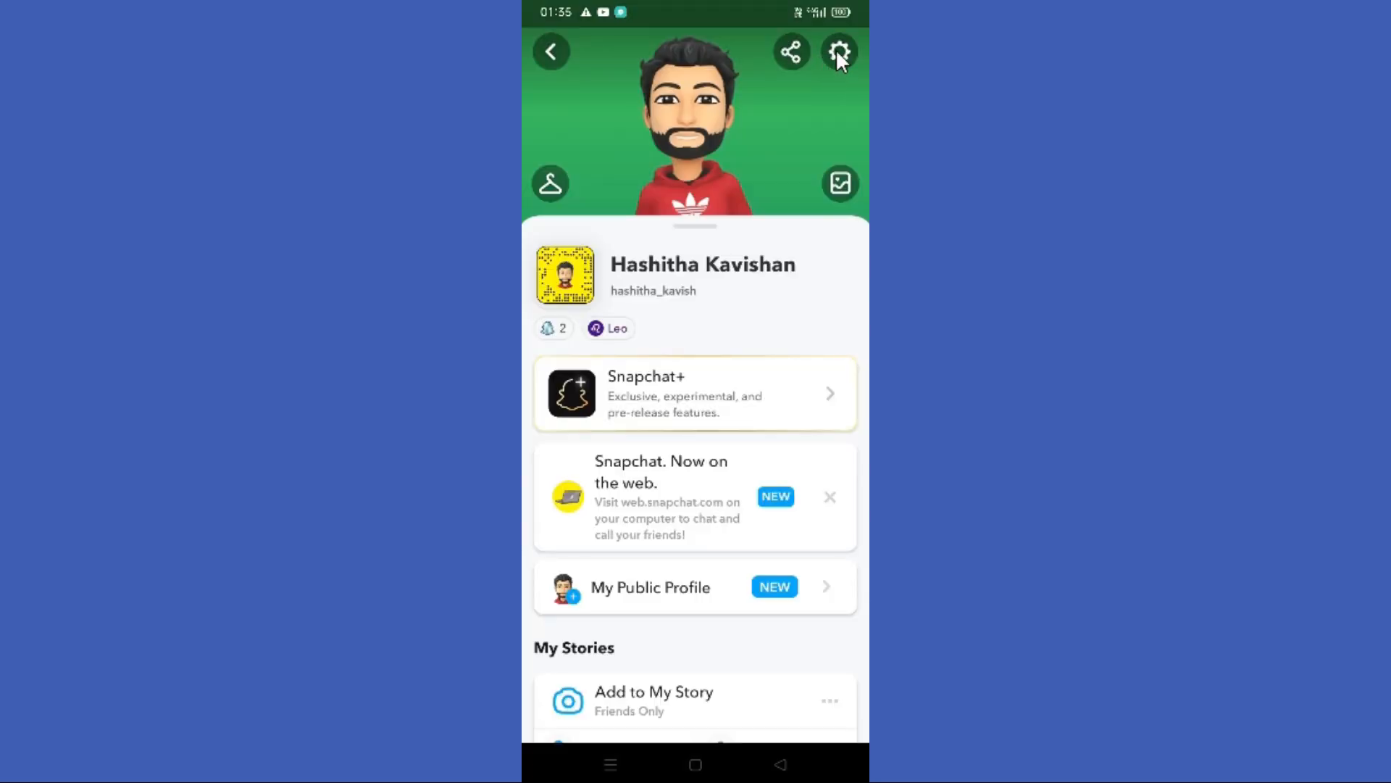
left_click(839, 52)
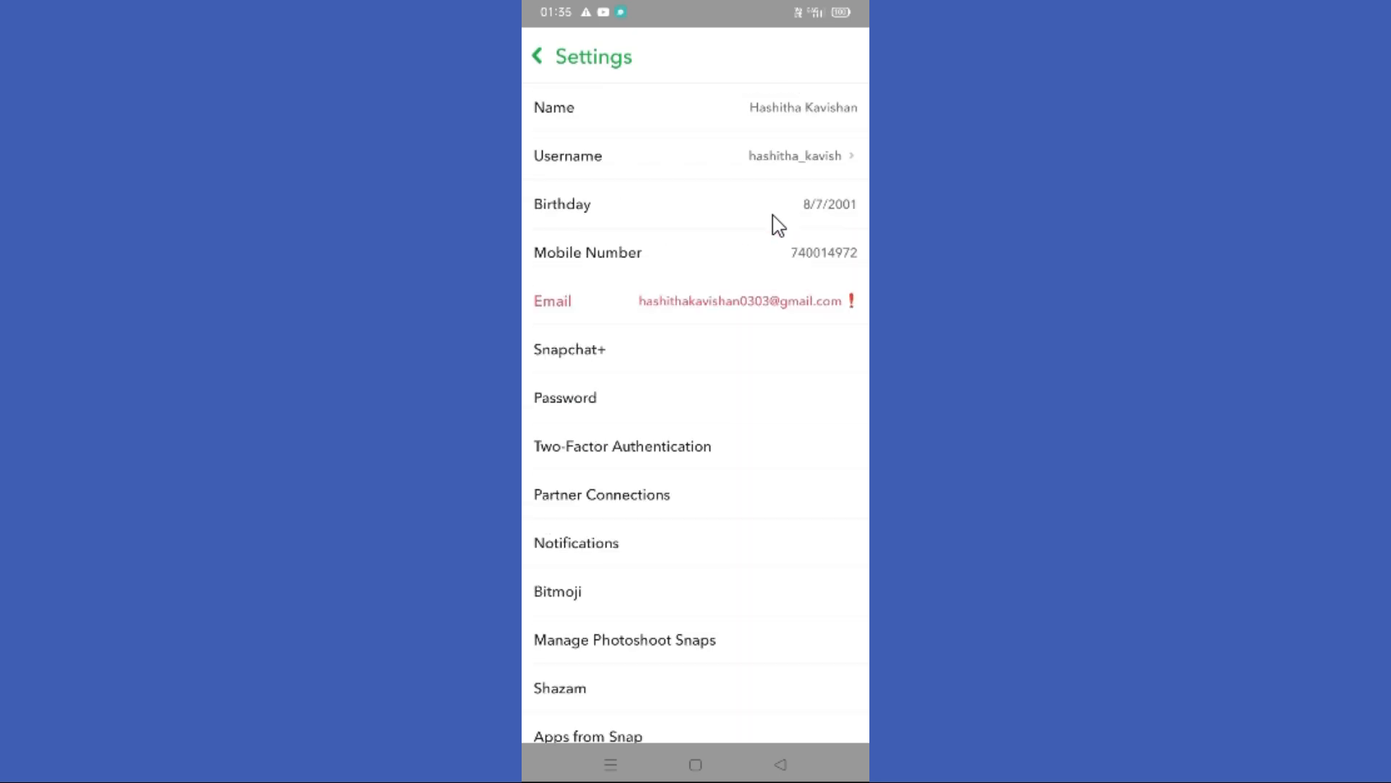
scroll("up", 3)
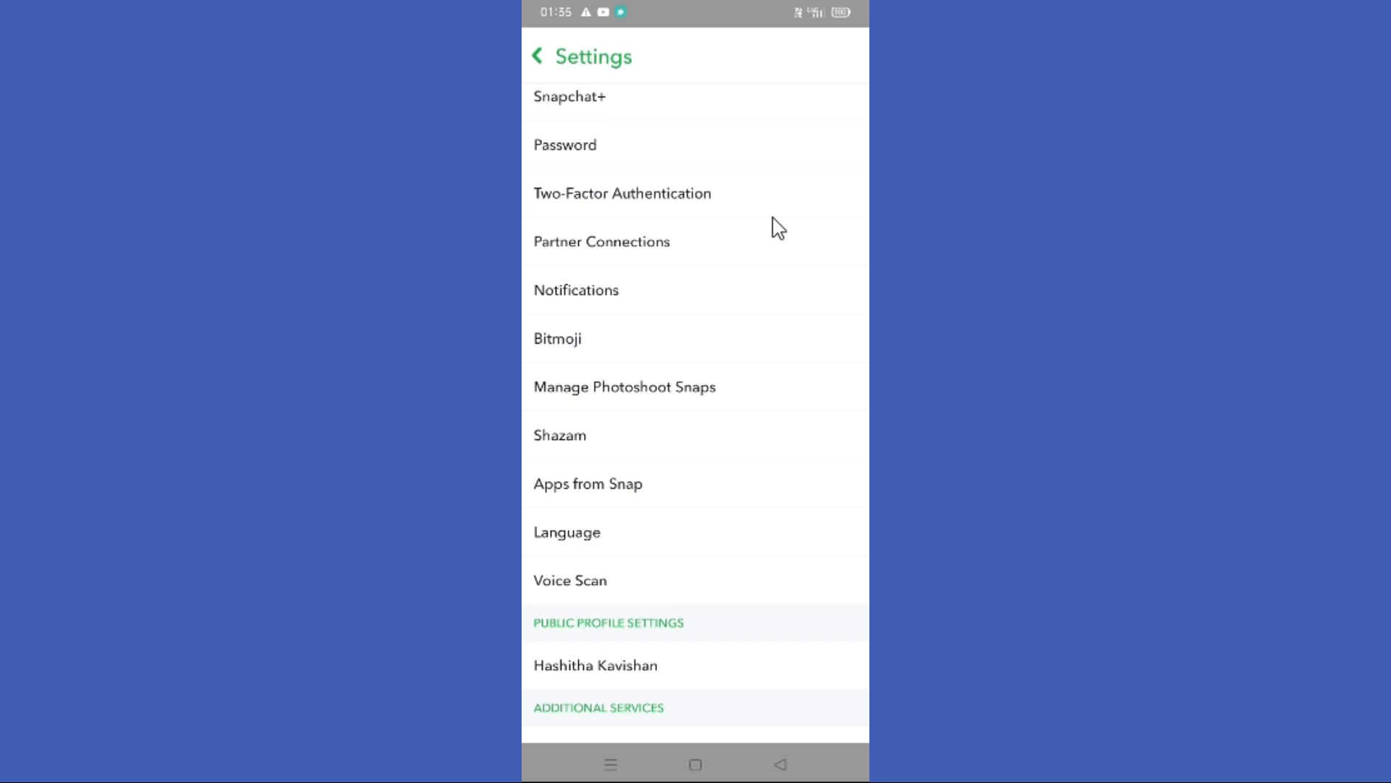
scroll("down", 3)
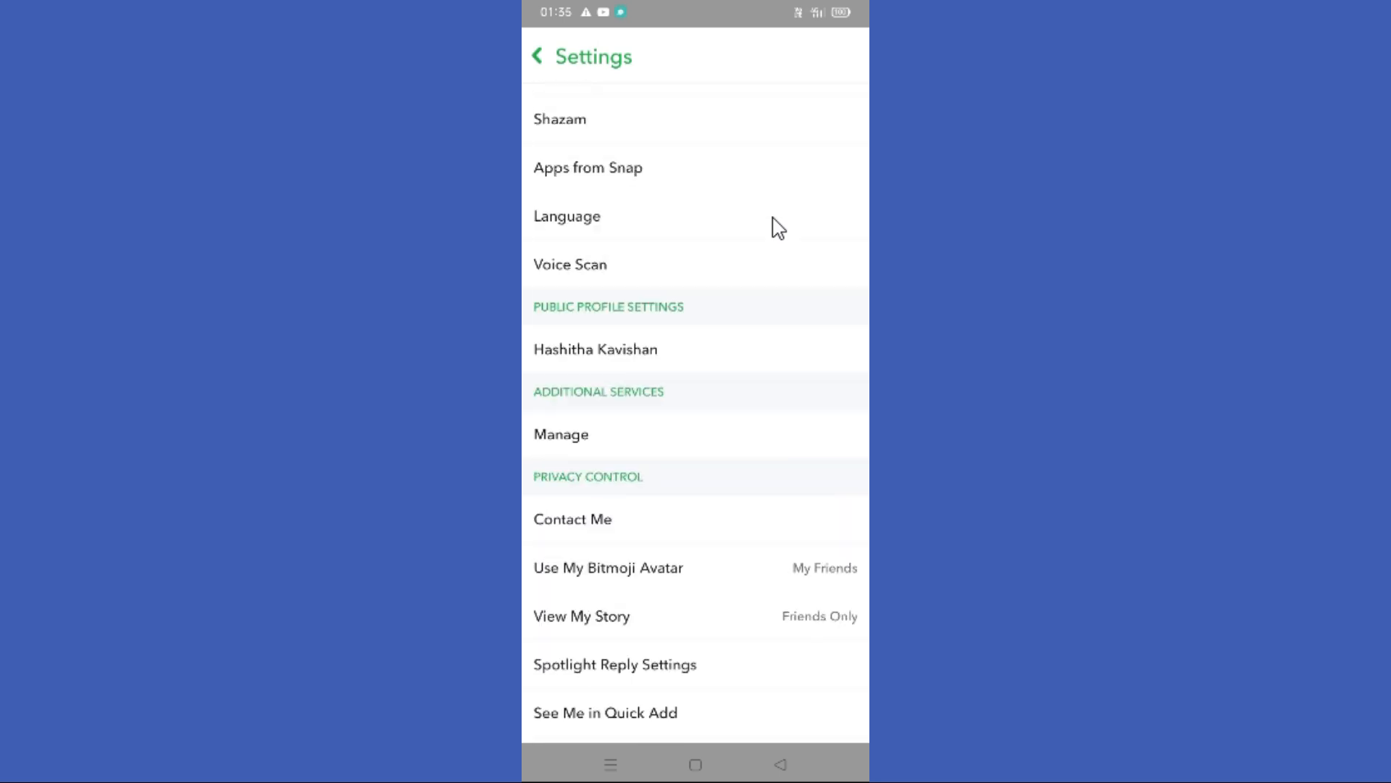
scroll("down", 3)
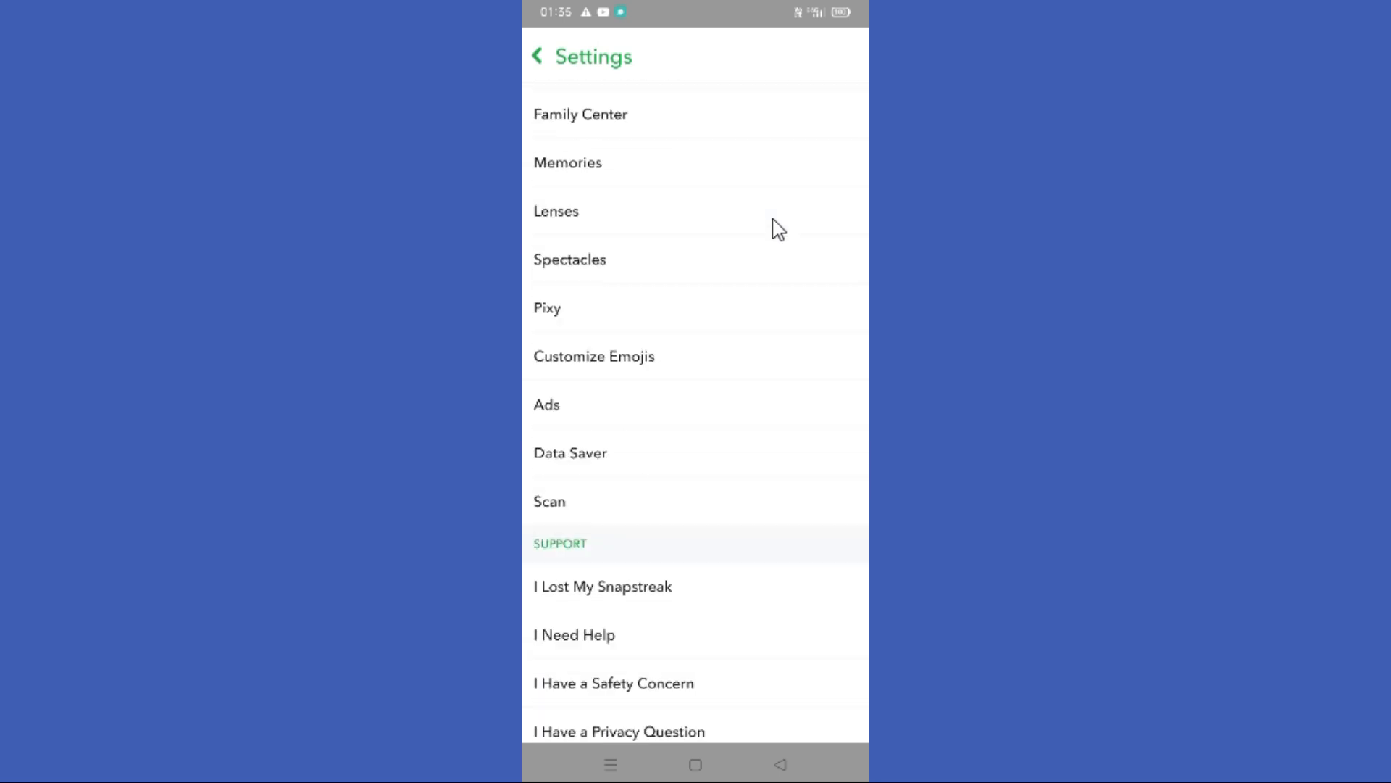
scroll("down", 3)
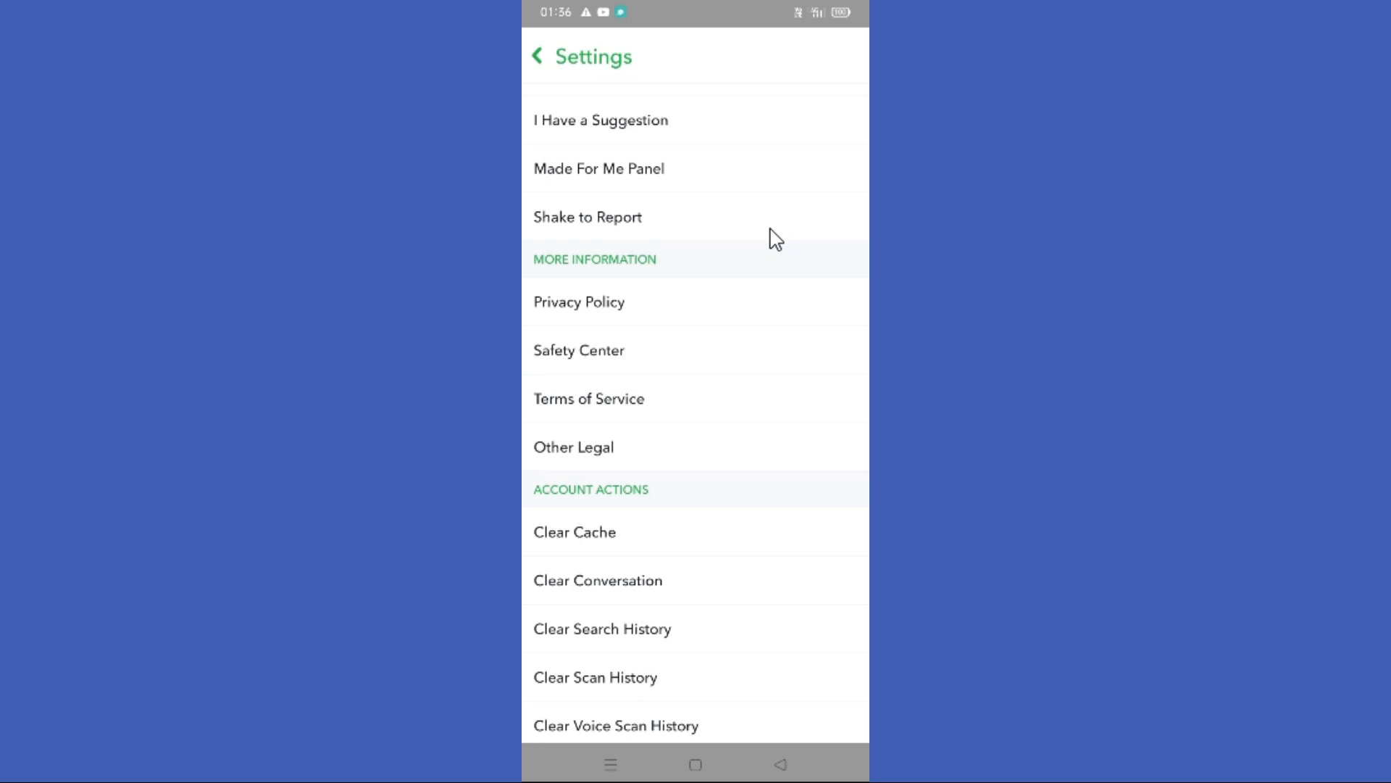
left_click(694, 764)
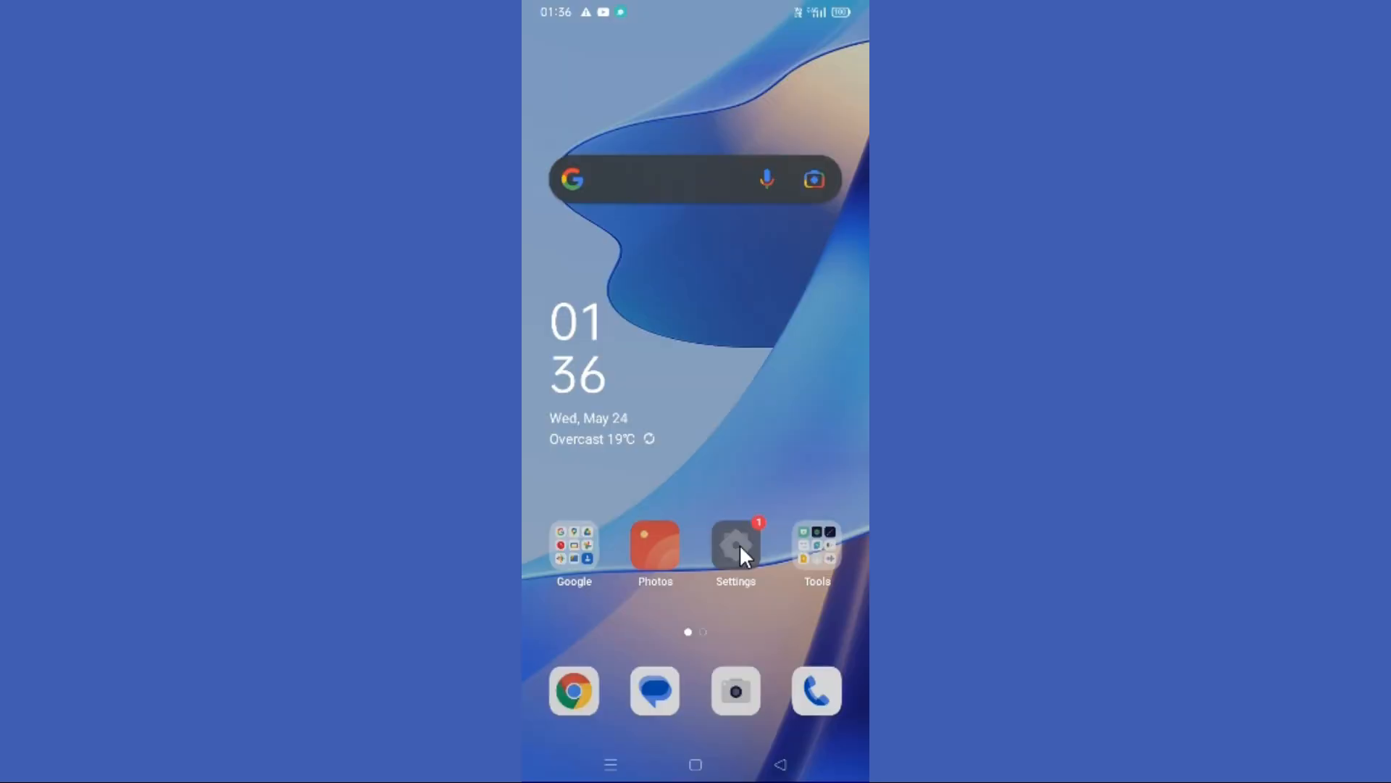
Open About phone in Android Settings to reach the version details.
left_click(736, 544)
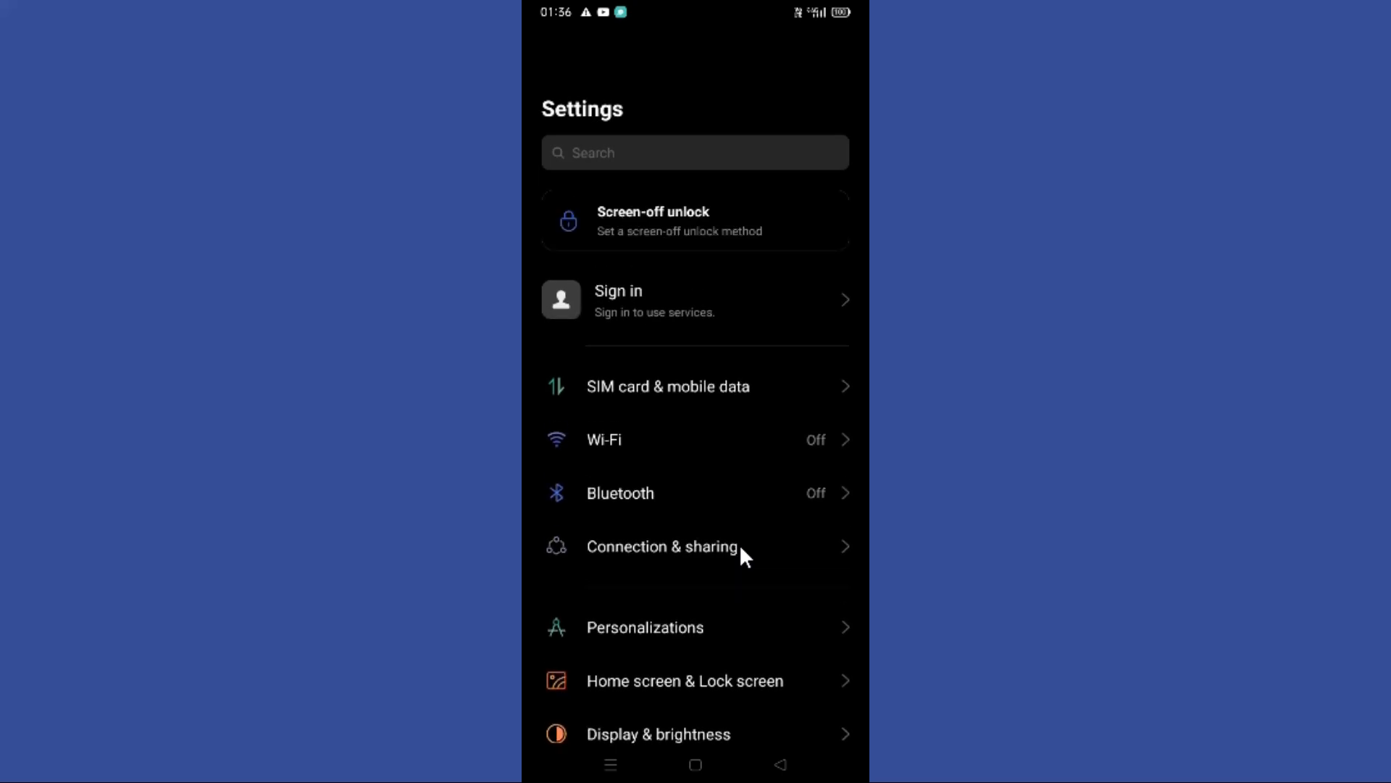
scroll("down", 3)
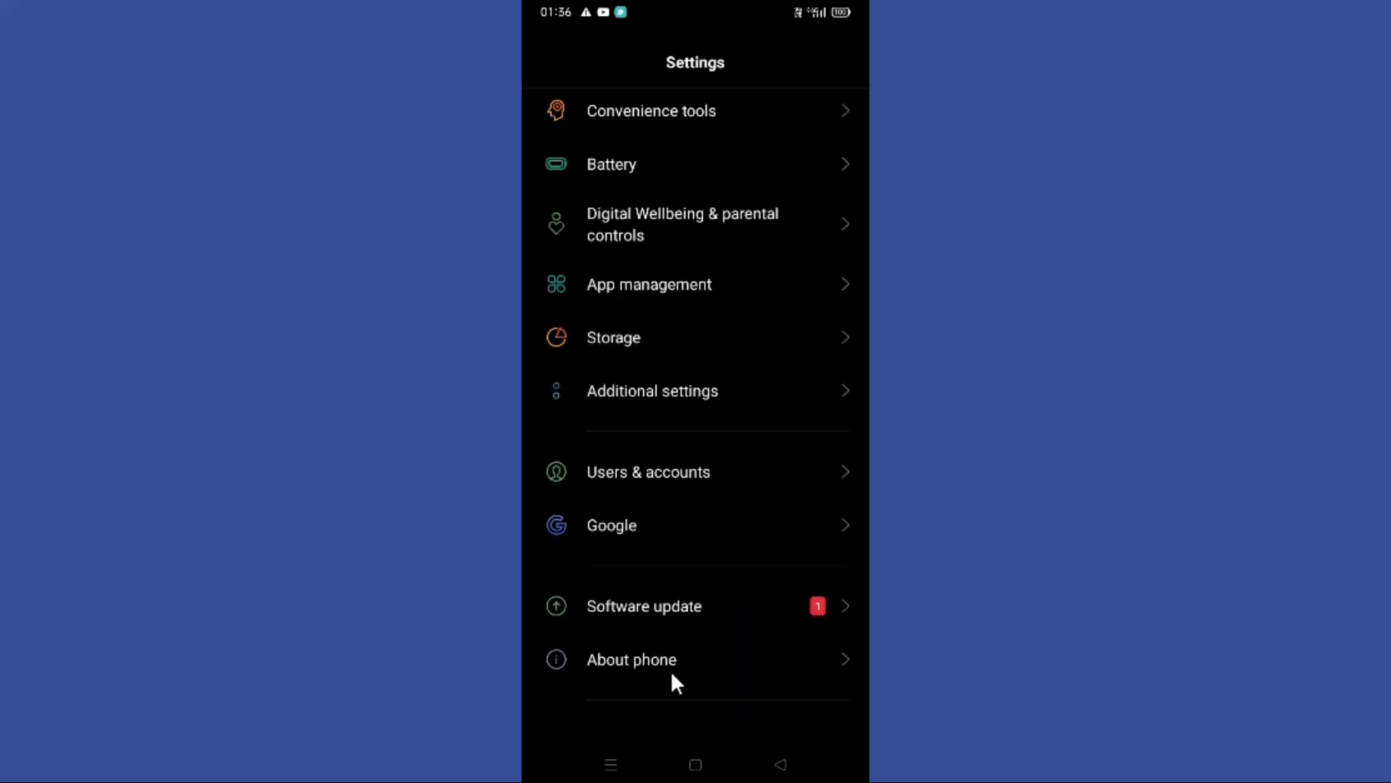
left_click(631, 660)
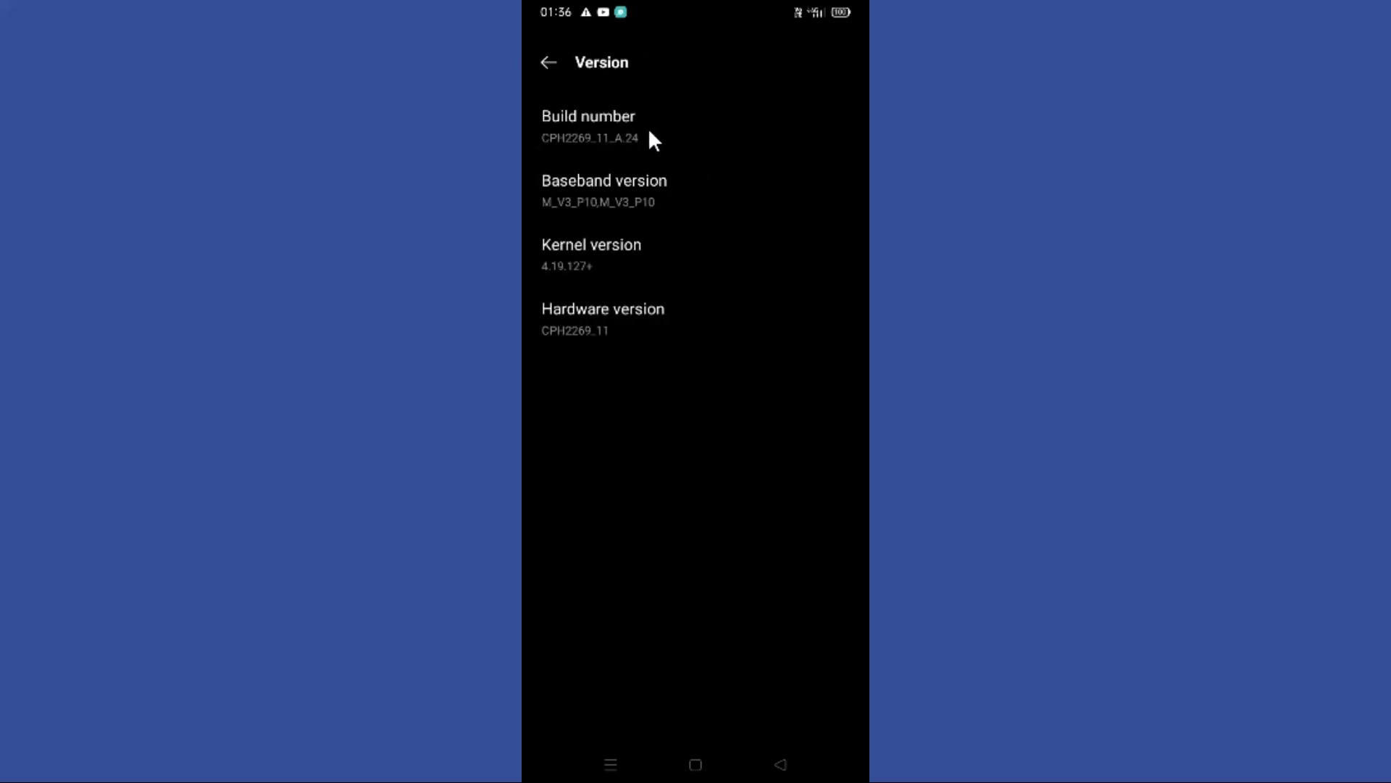
Unlock developer mode via the build number and open Developer options by searching 'deve'.
left_click(589, 125)
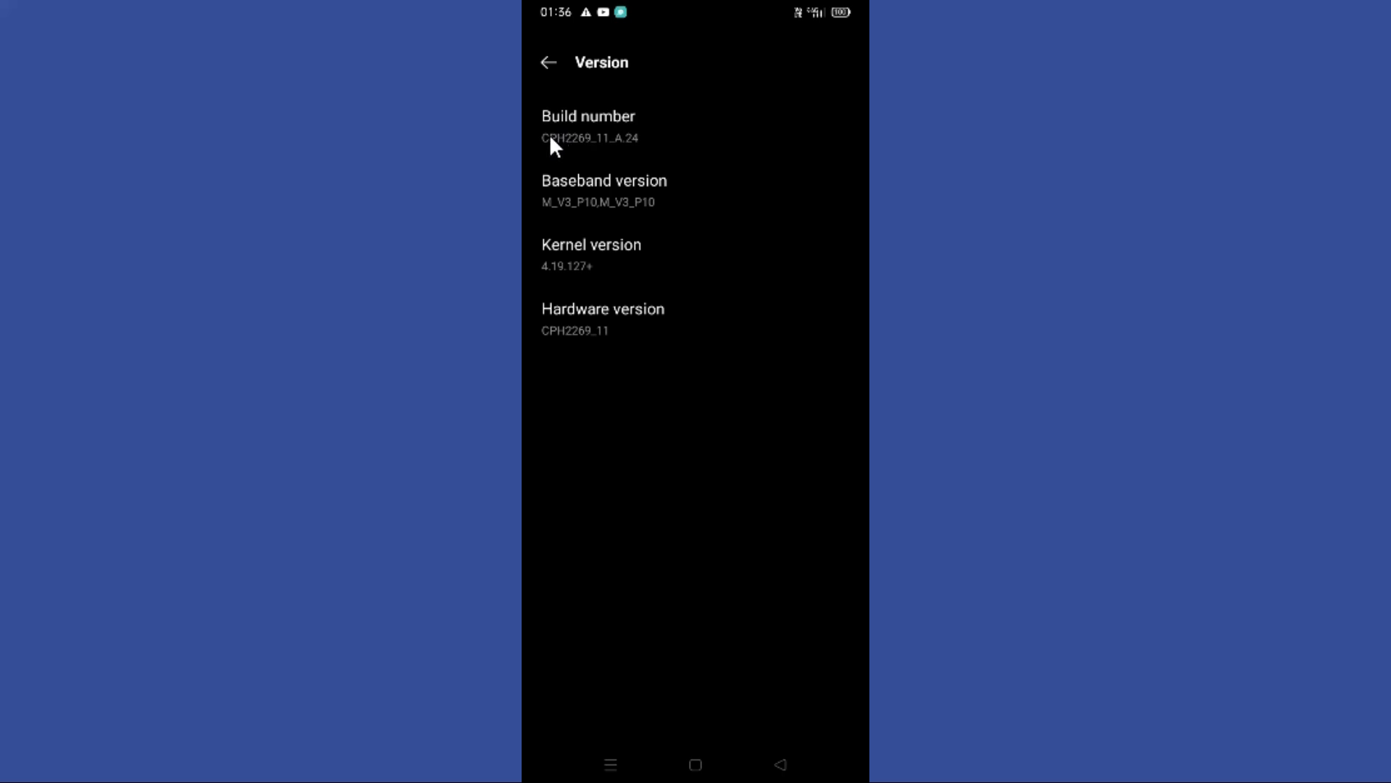
left_click(548, 62)
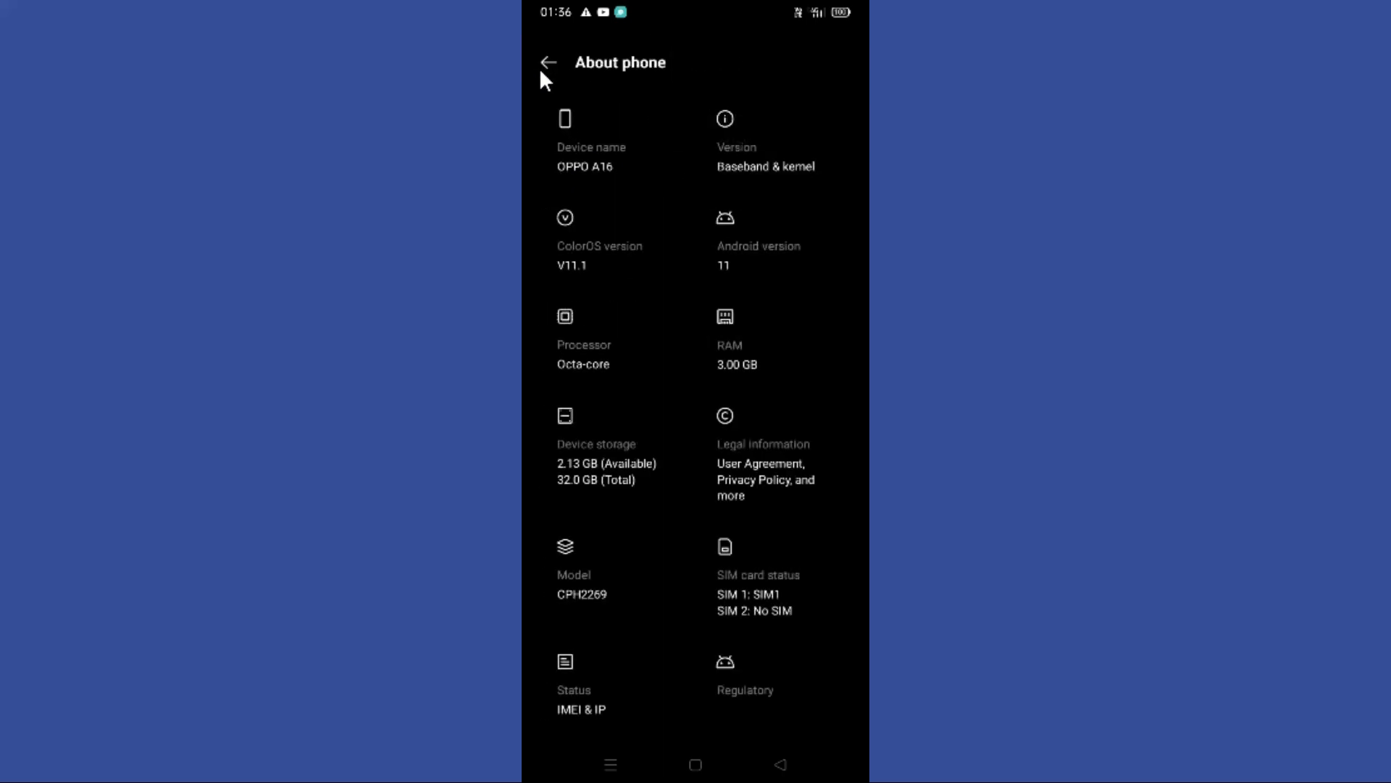
type("deve")
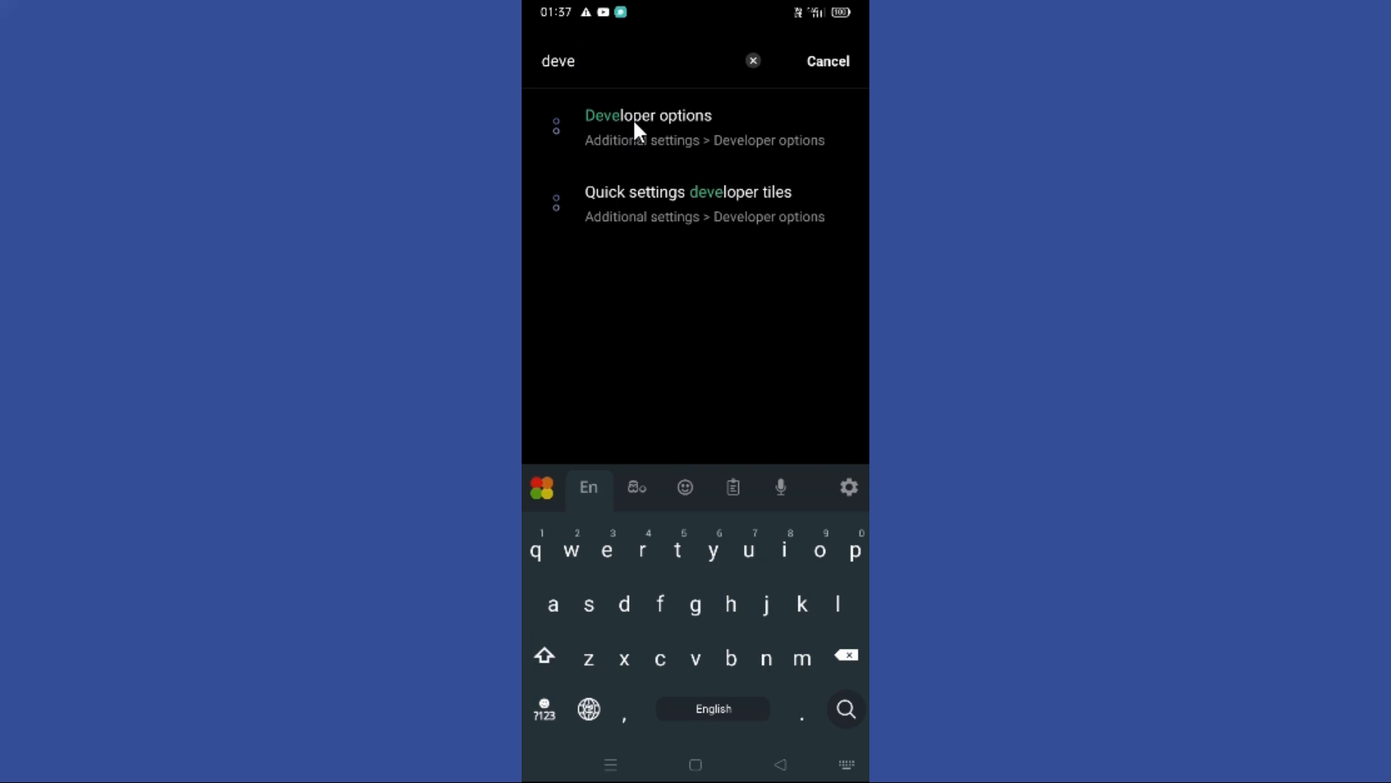
left_click(648, 126)
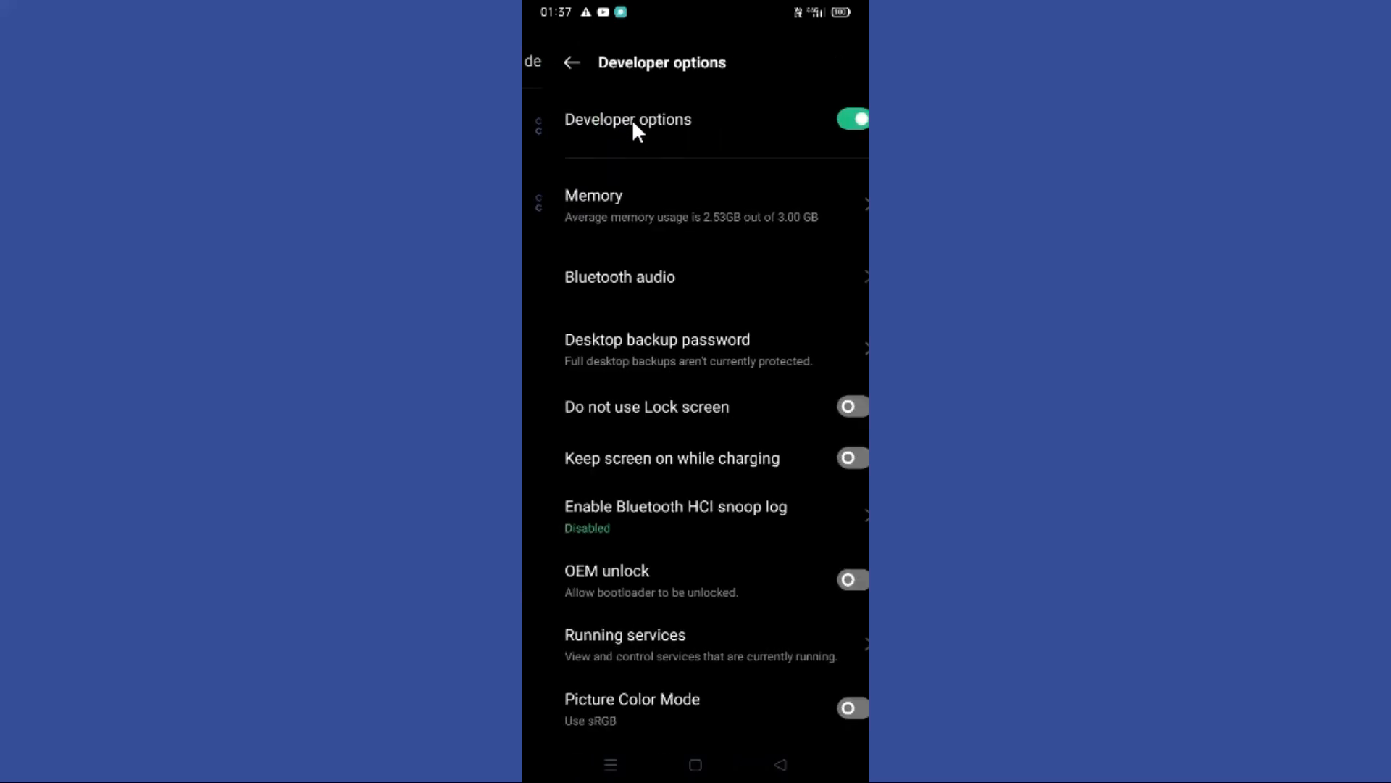
Turn on Override force-dark under Hardware accelerated rendering, then return Home.
scroll("down", 3)
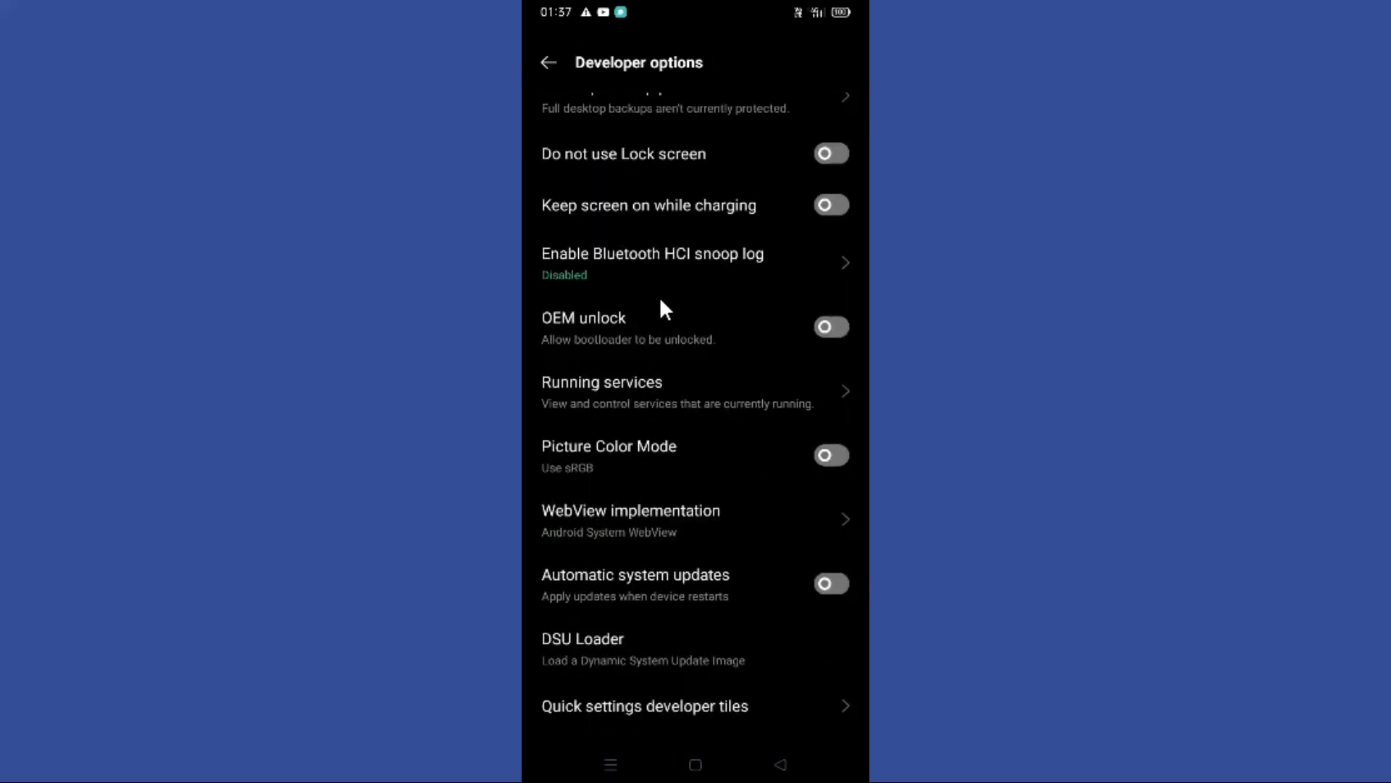
scroll("down", 3)
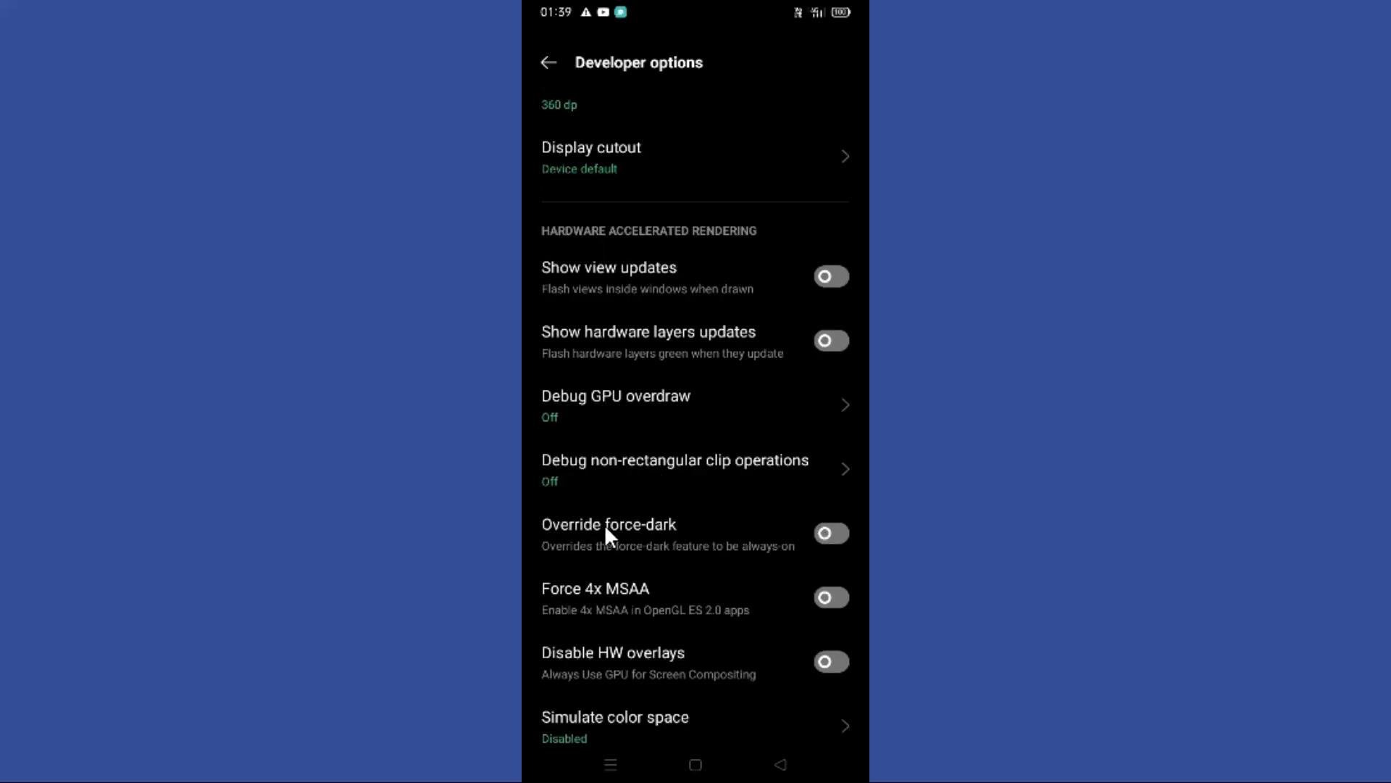
mouse_move(661, 556)
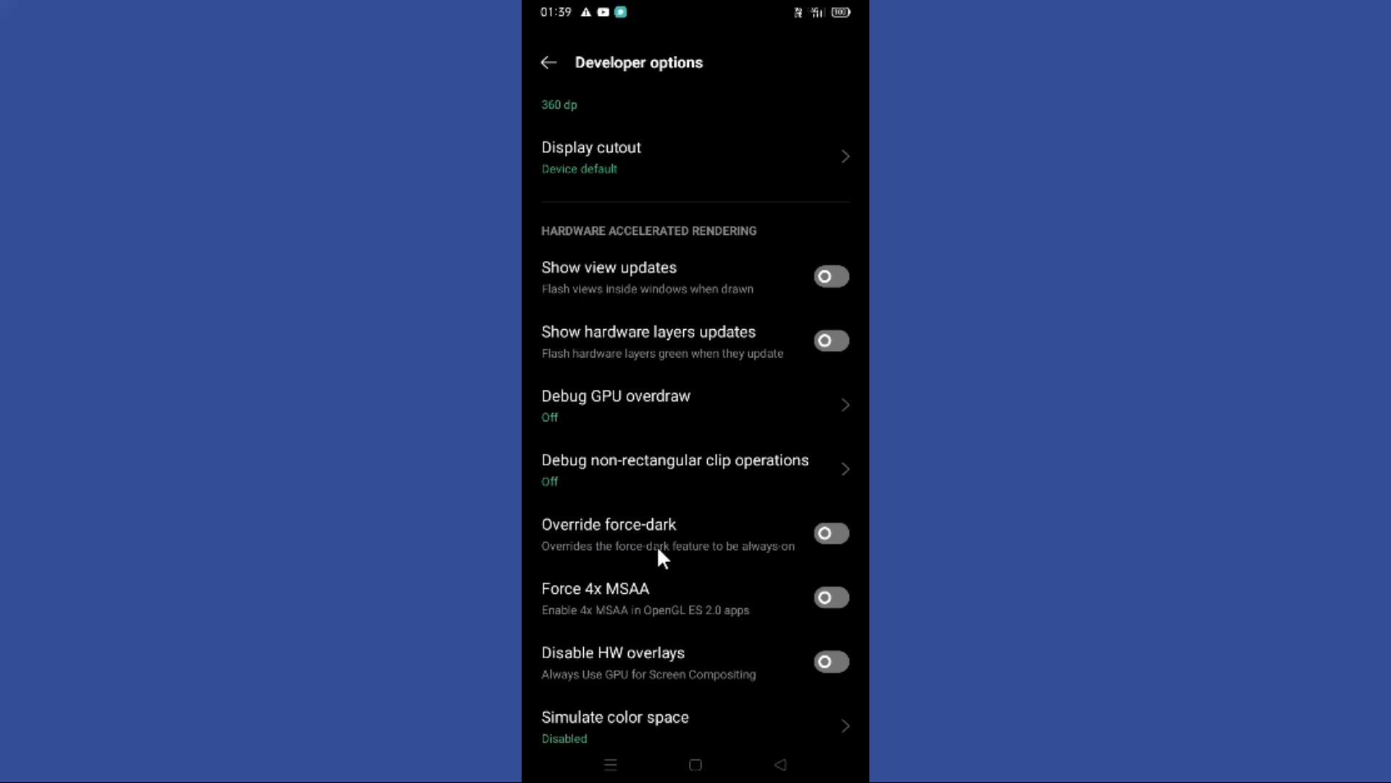
mouse_move(677, 539)
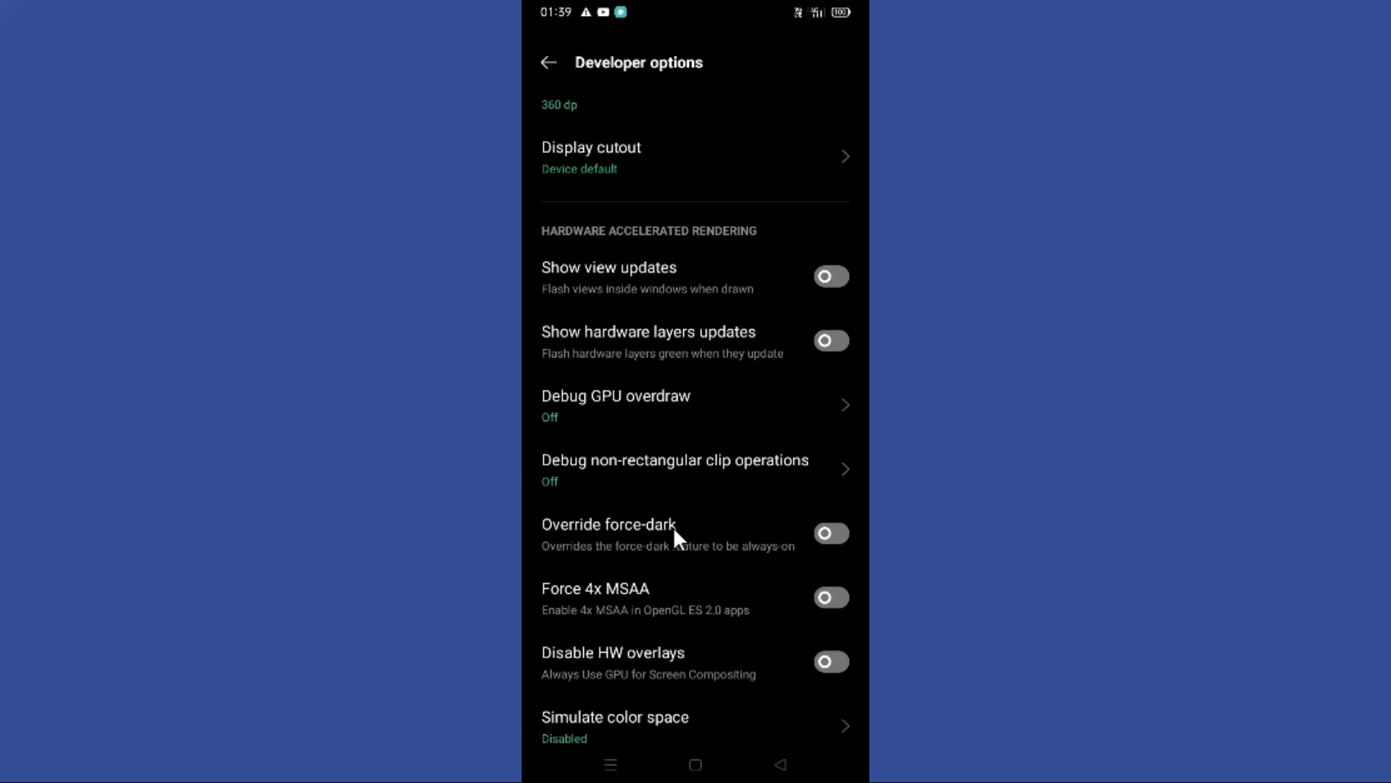
mouse_move(705, 535)
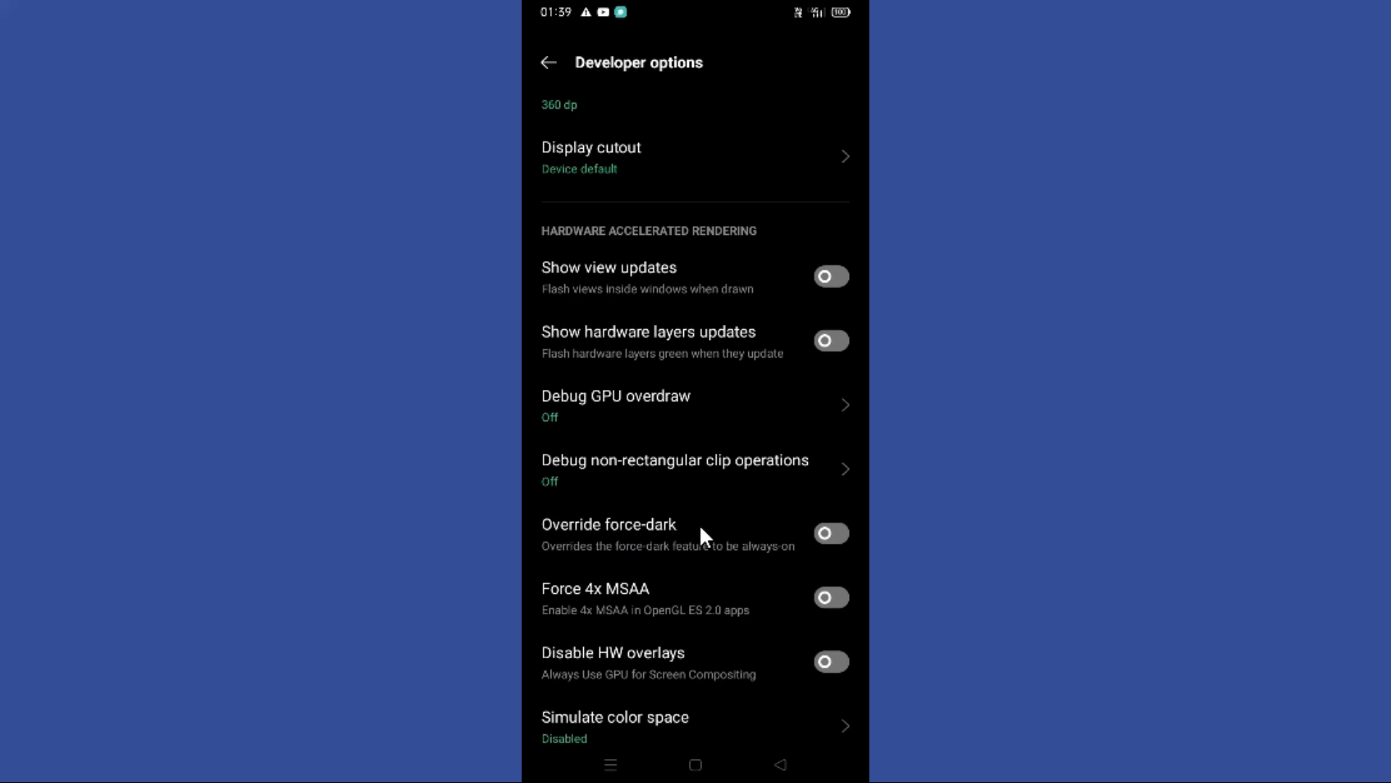
left_click(831, 531)
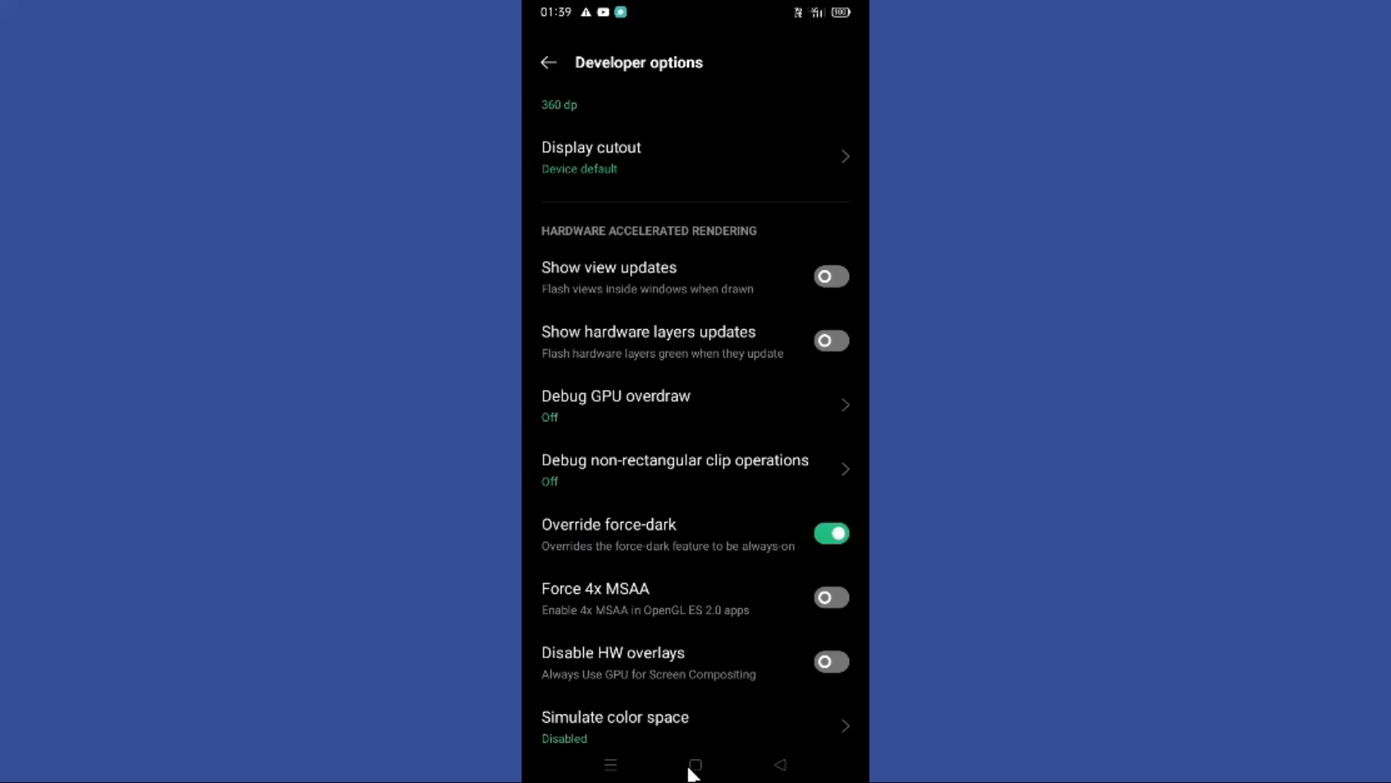
left_click(694, 764)
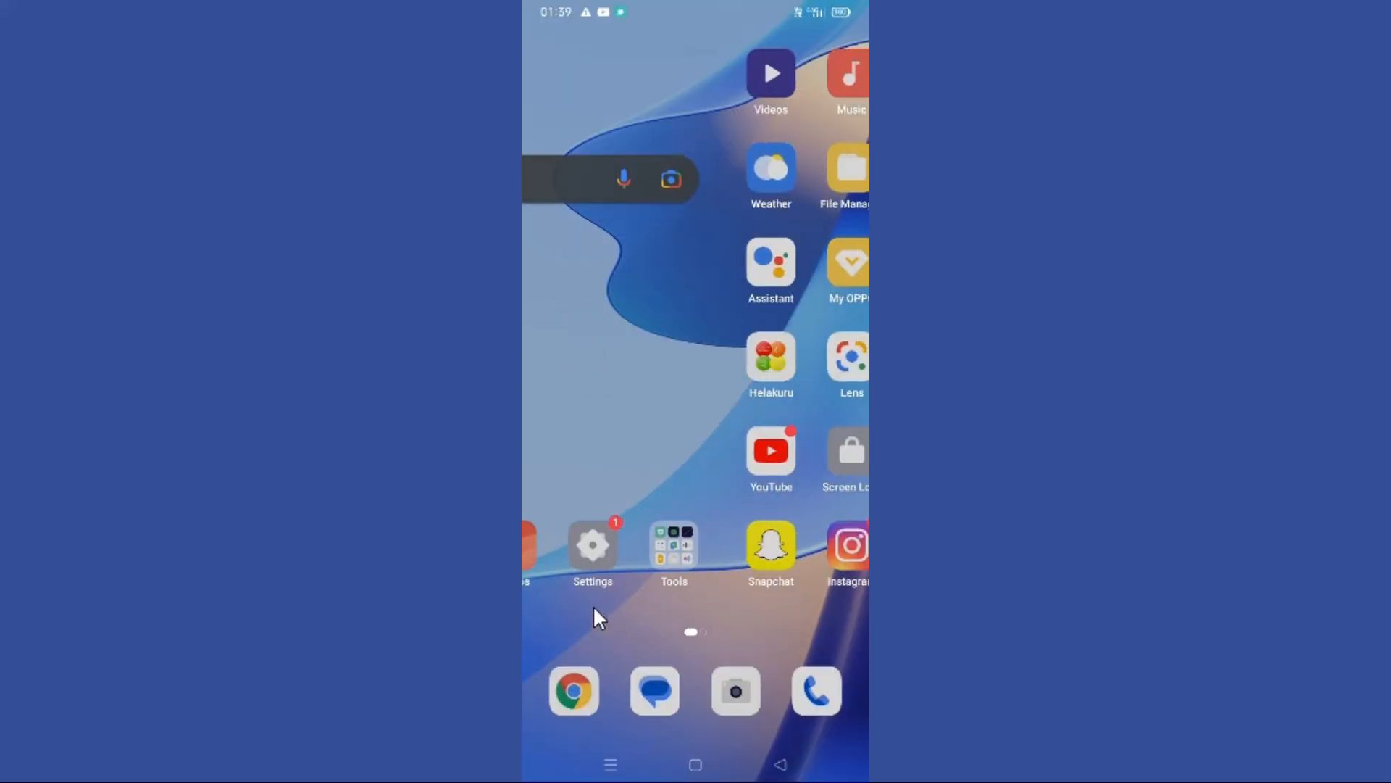
Reopen Snapchat, dismiss the People to Add suggestions and show the profile page.
left_click(769, 545)
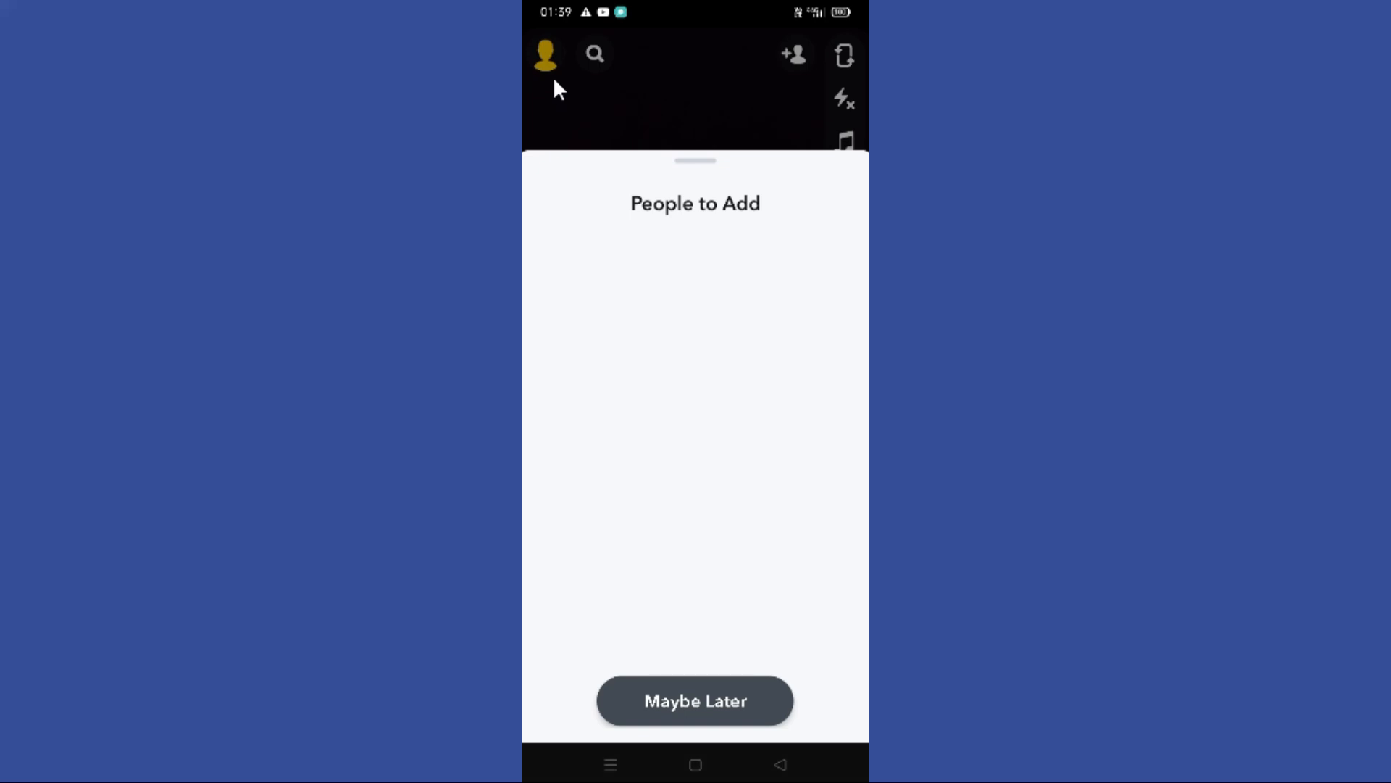
left_click(695, 700)
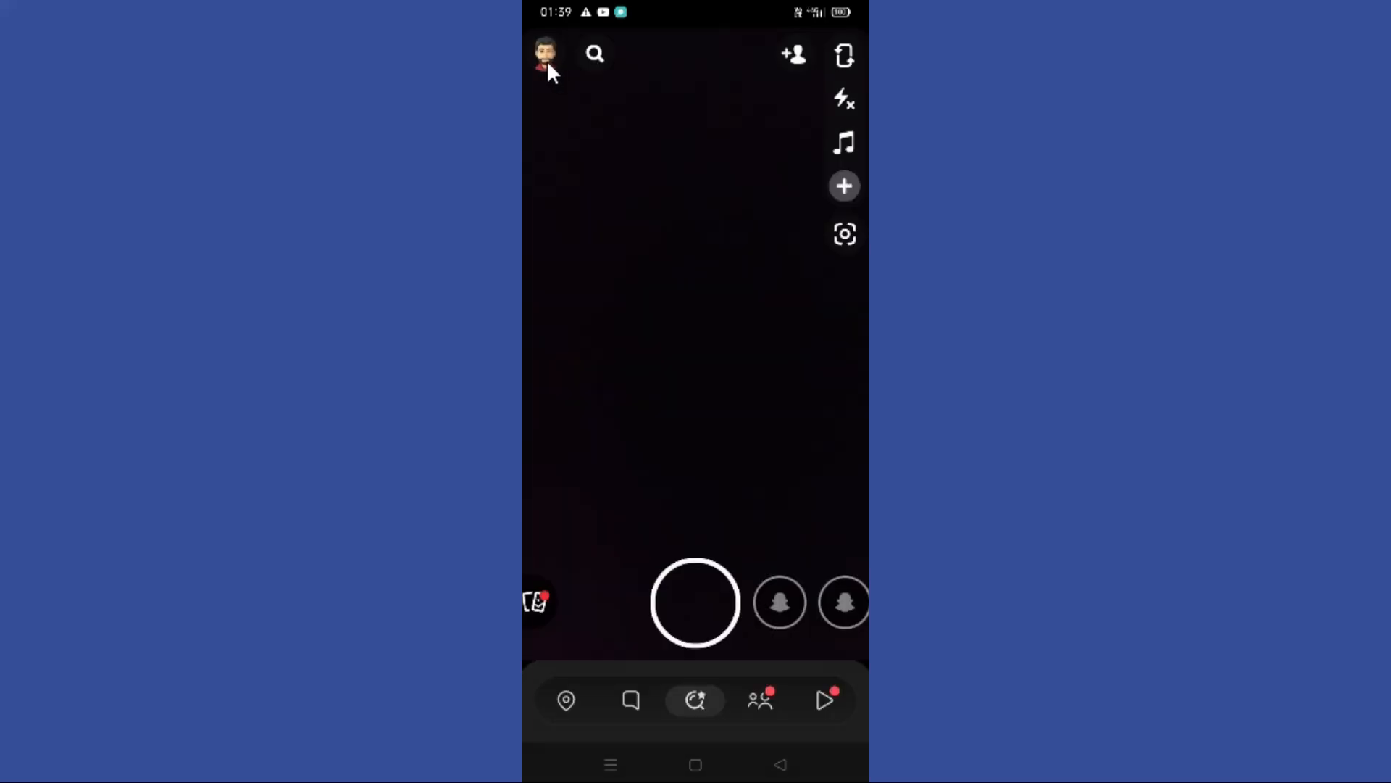
left_click(543, 54)
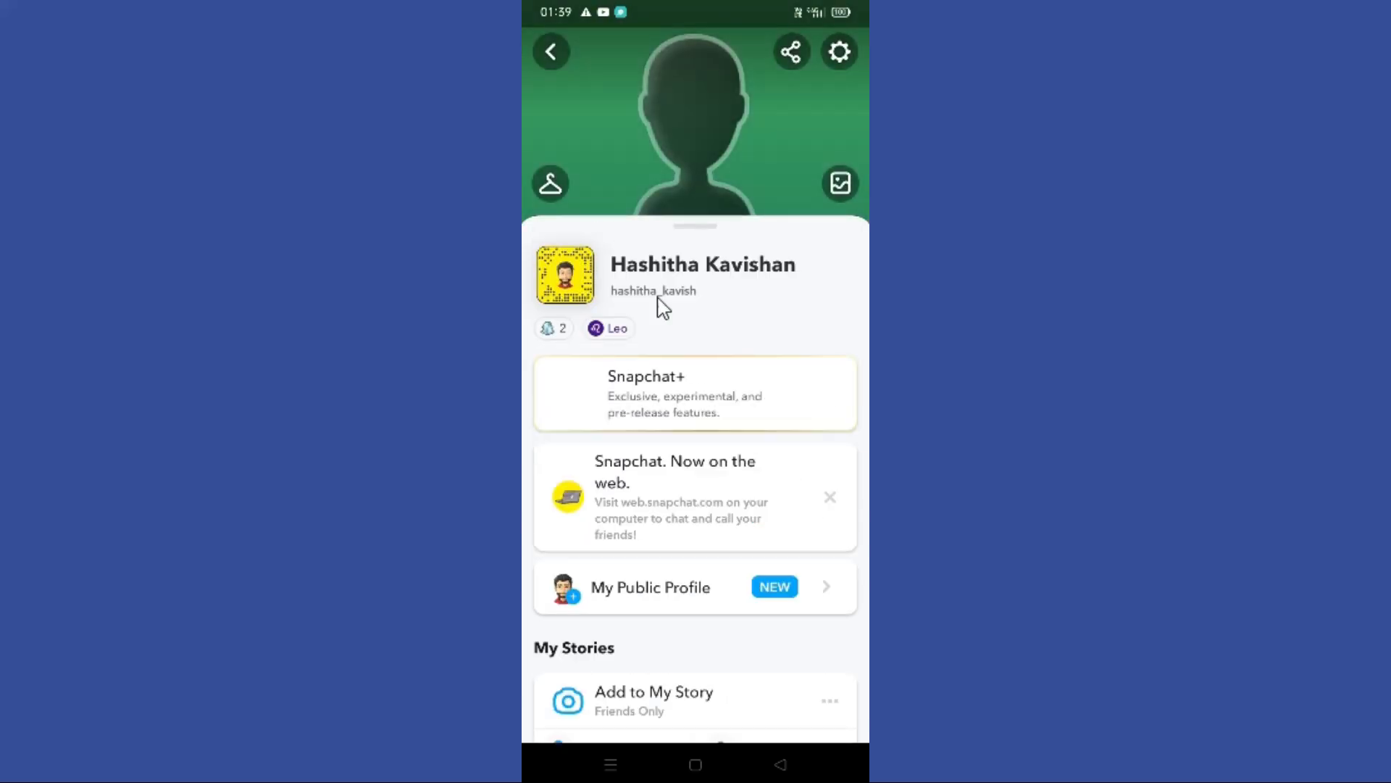